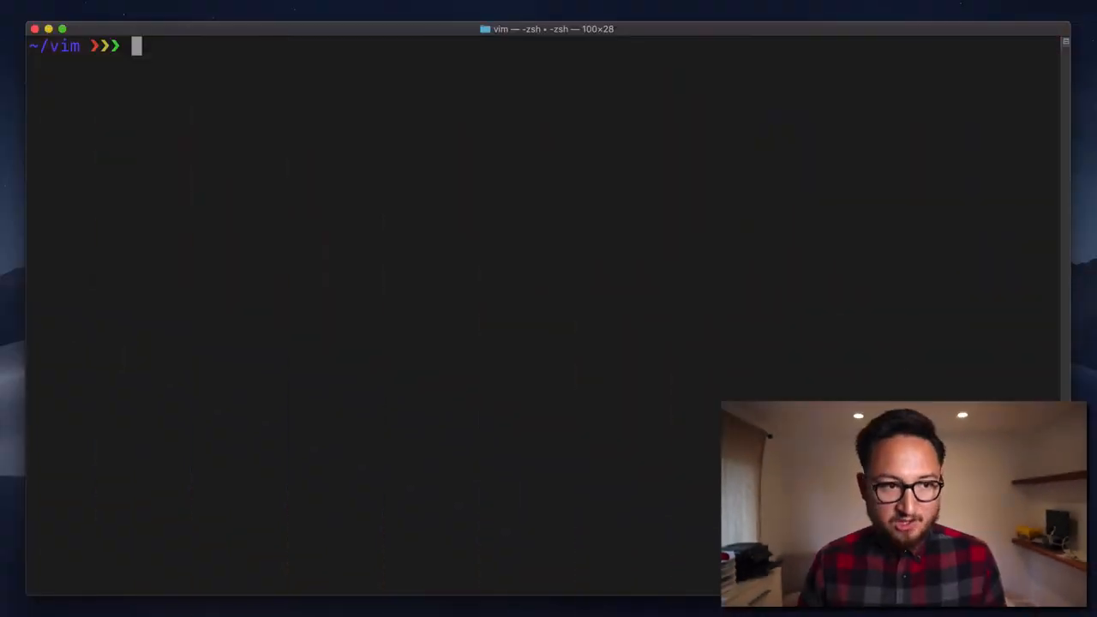
# Launch Vim on lipsum.txt from the zsh prompt.
pyautogui.write('vim li')
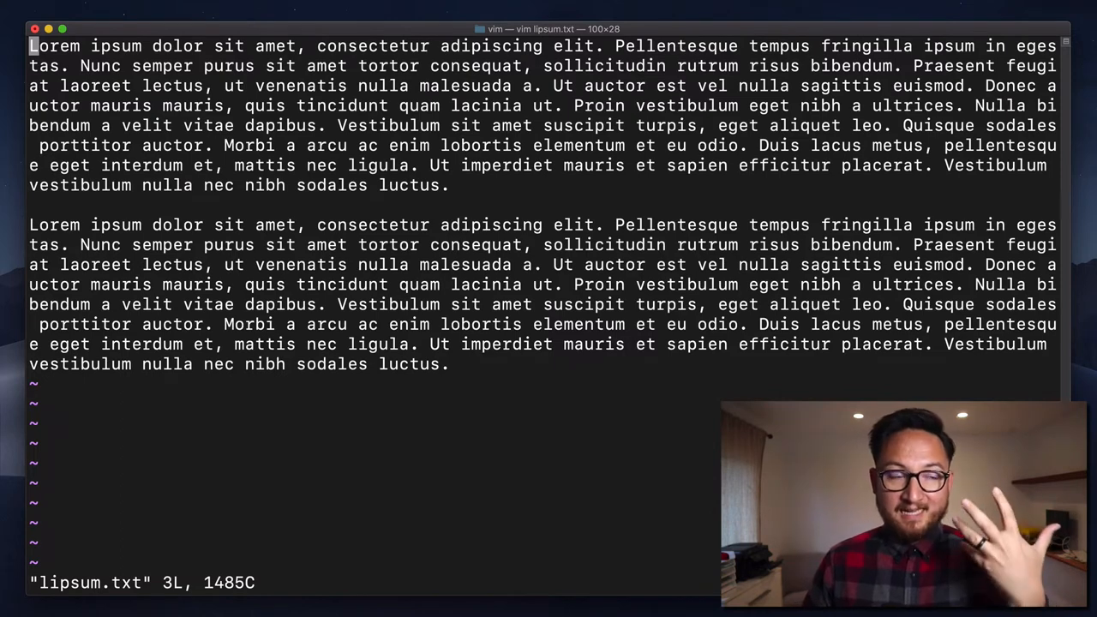
pyautogui.press('r')
pyautogui.write('l')
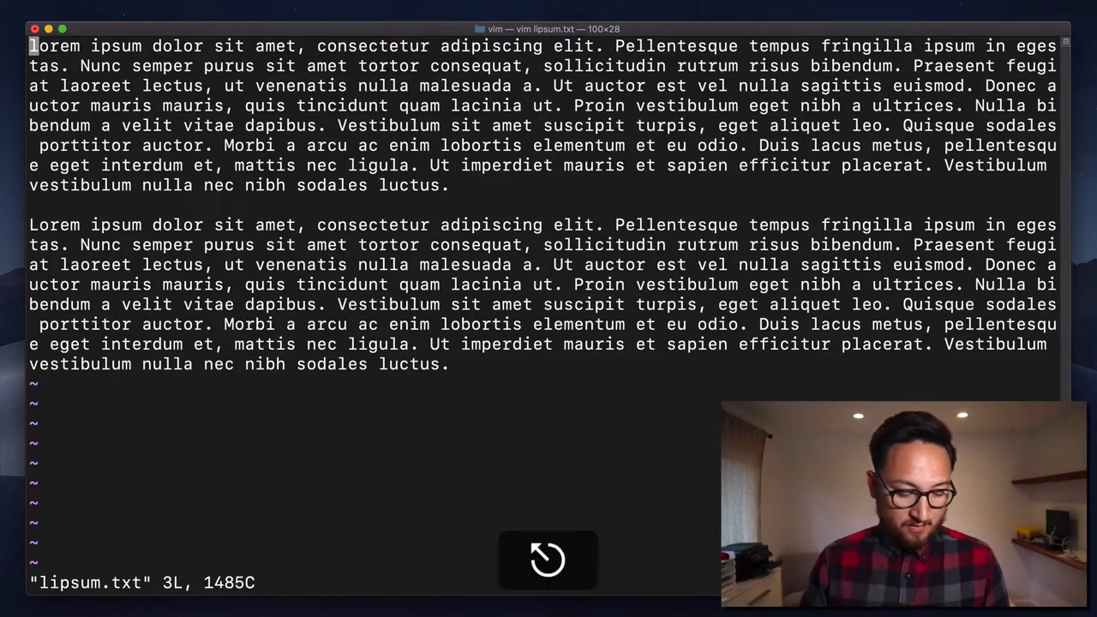
pyautogui.press('u')
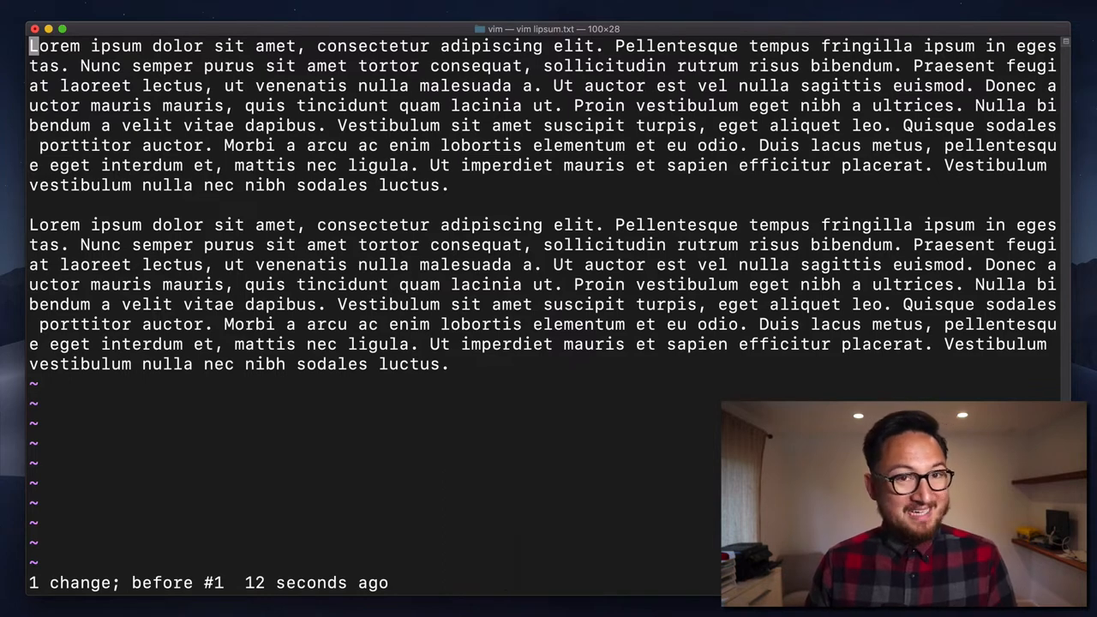
pyautogui.press('i')
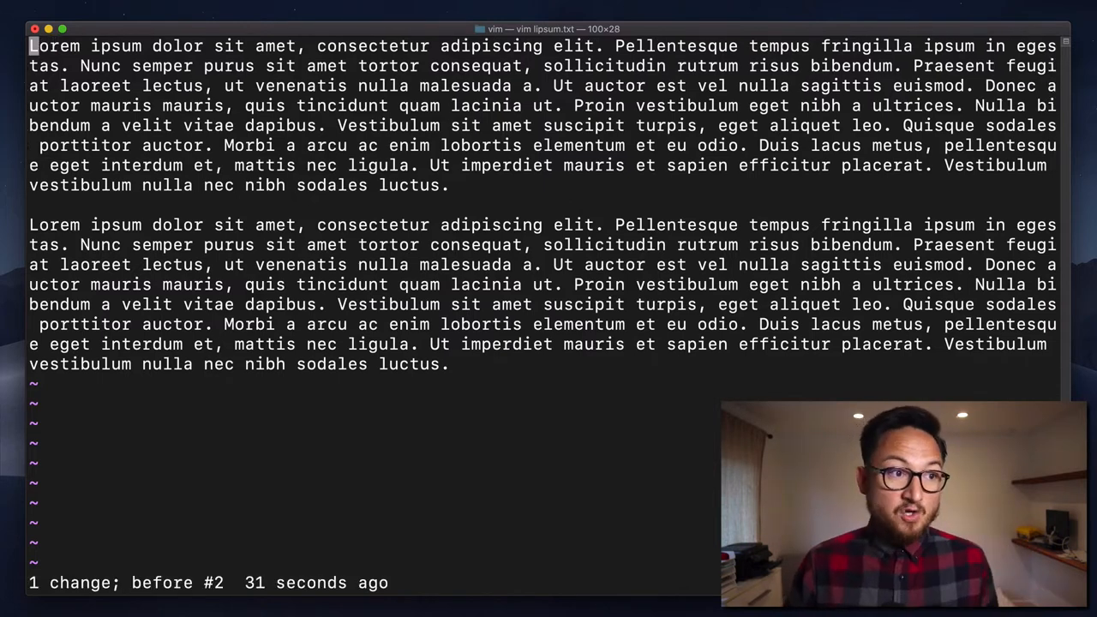
pyautogui.press('i')
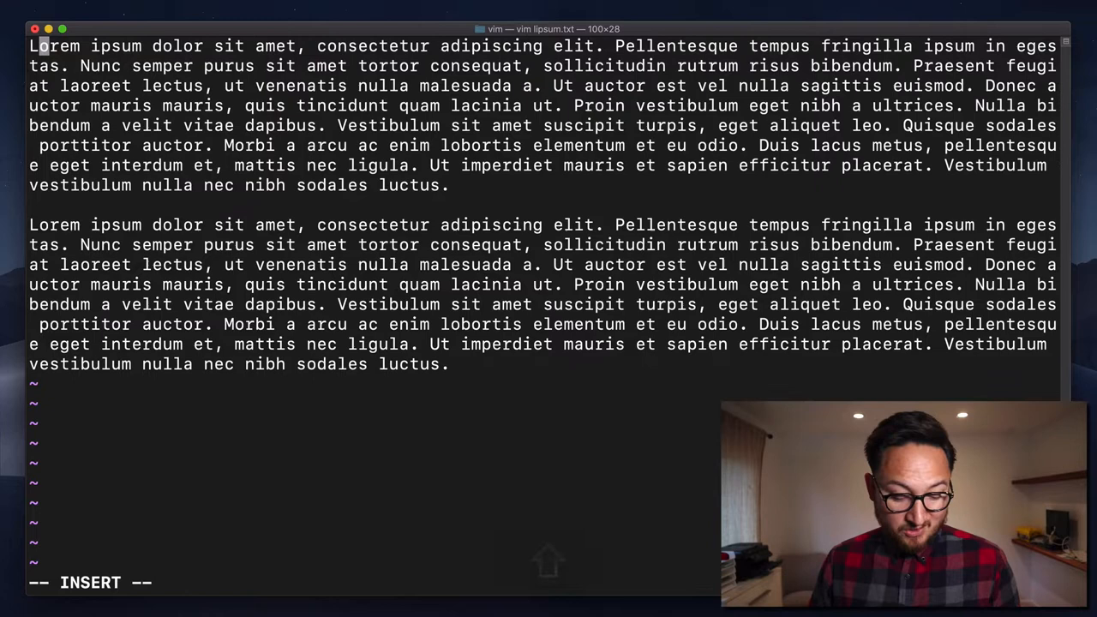
pyautogui.press('Escape')
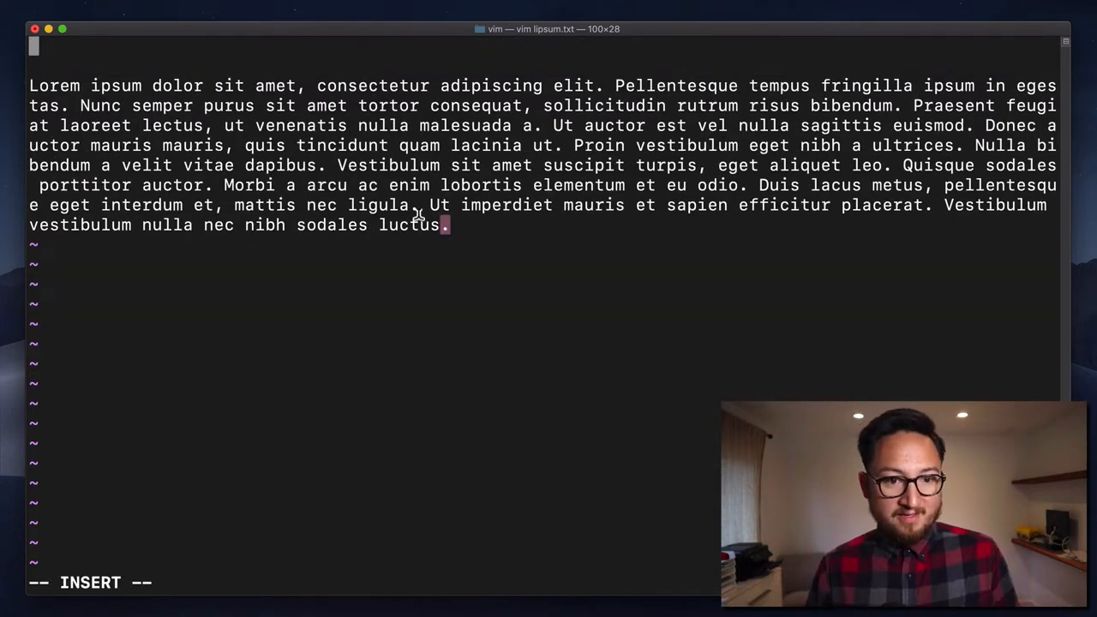
pyautogui.press('ctrl+a')
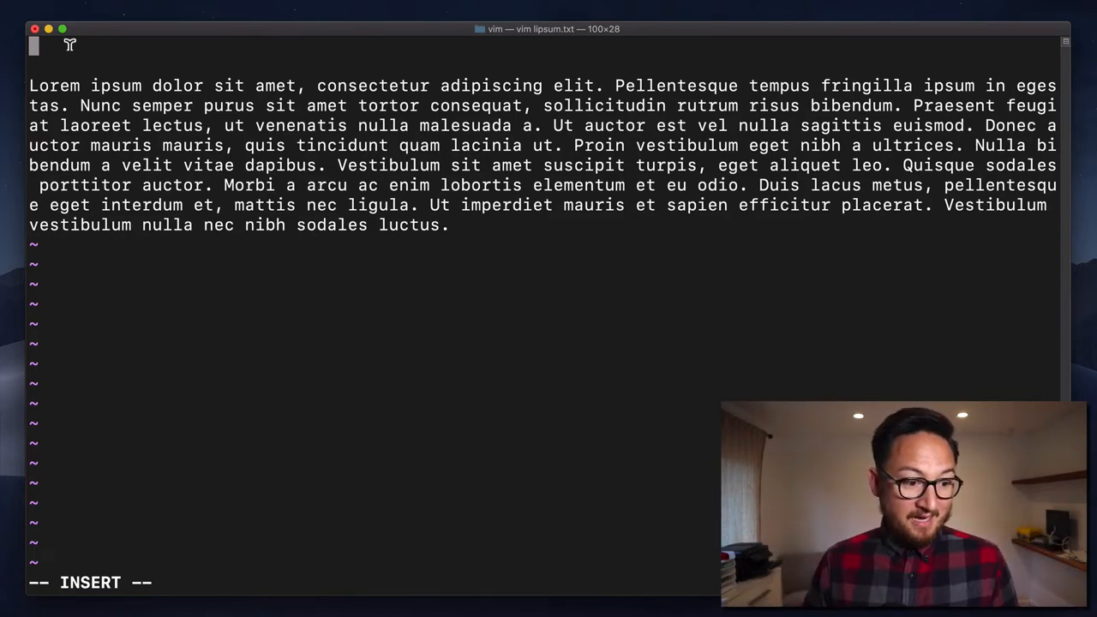
pyautogui.write('In')
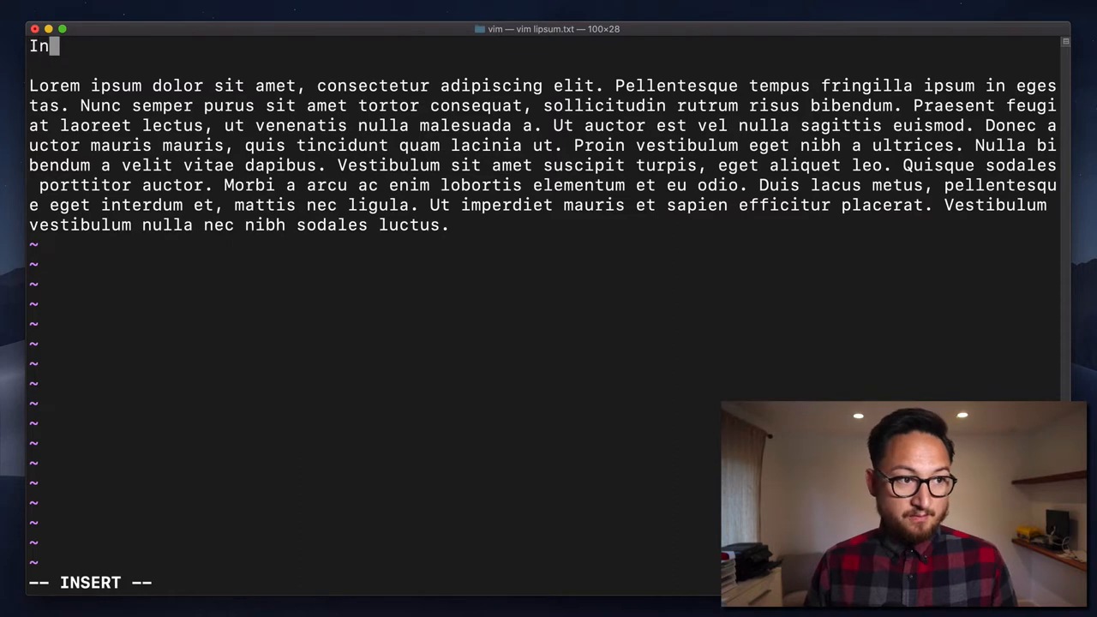
pyautogui.write('sert new text he')
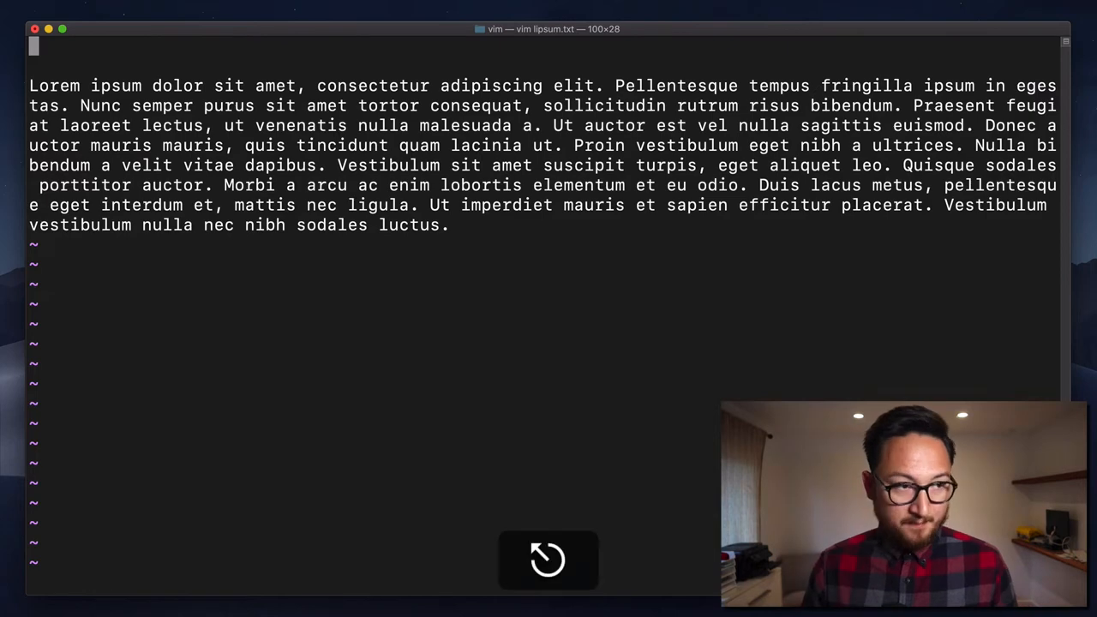
pyautogui.press('p')
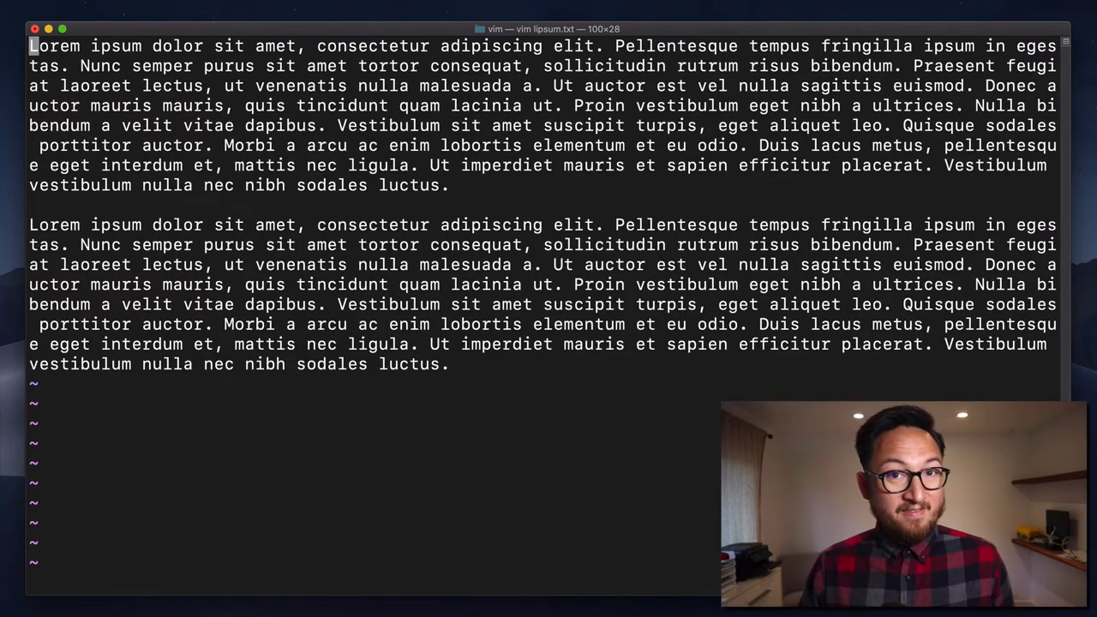
pyautogui.press('v')
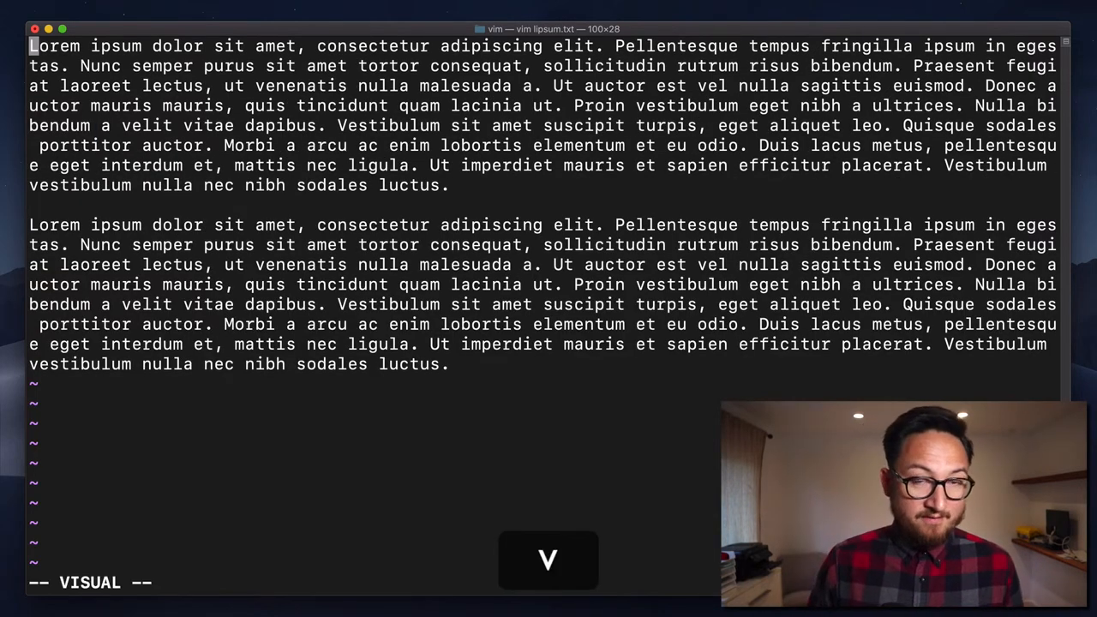
pyautogui.press('e')
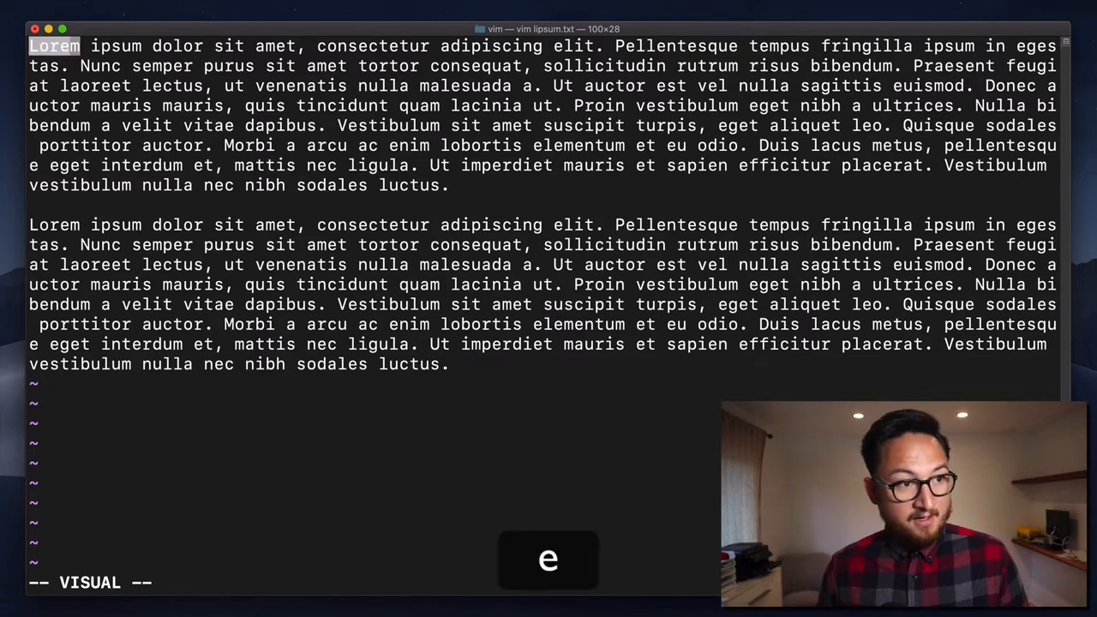
pyautogui.press('e')
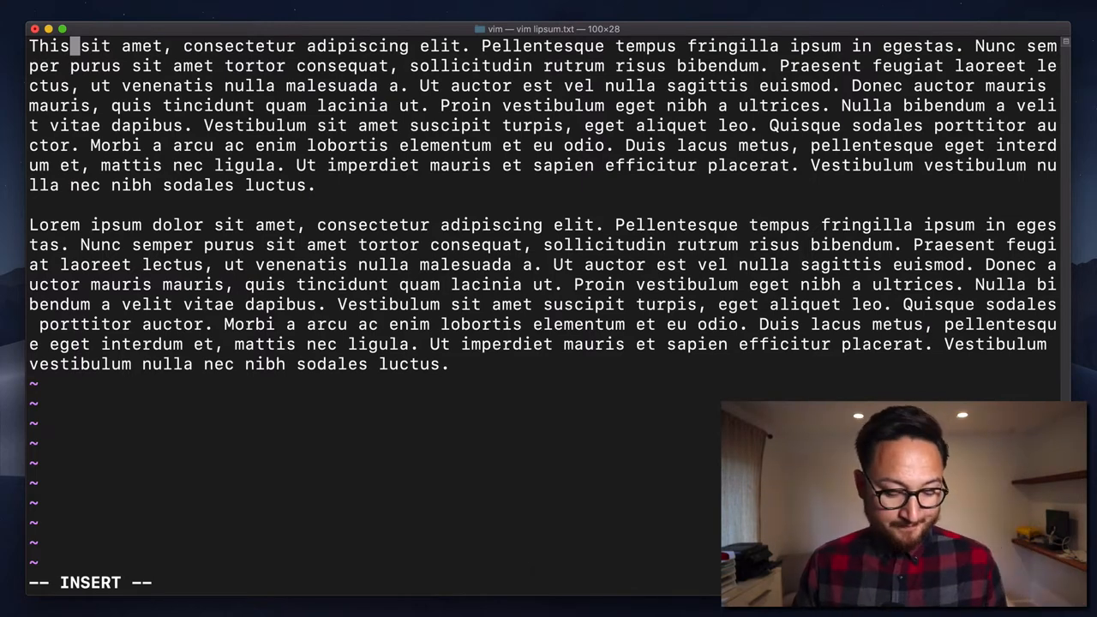
pyautogui.press('u')
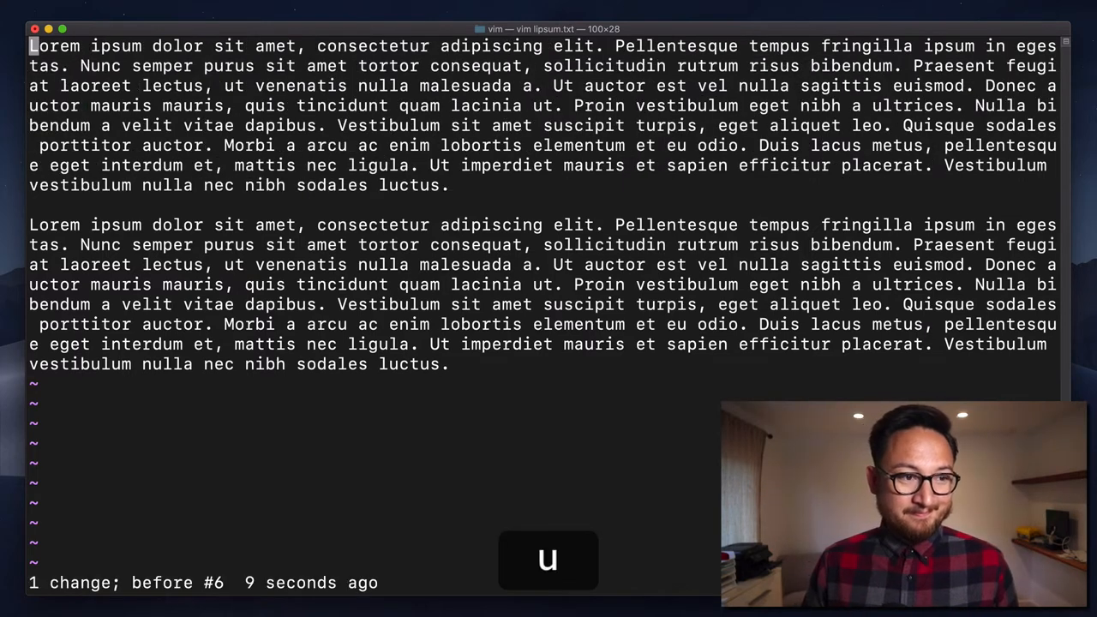
pyautogui.write(':h')
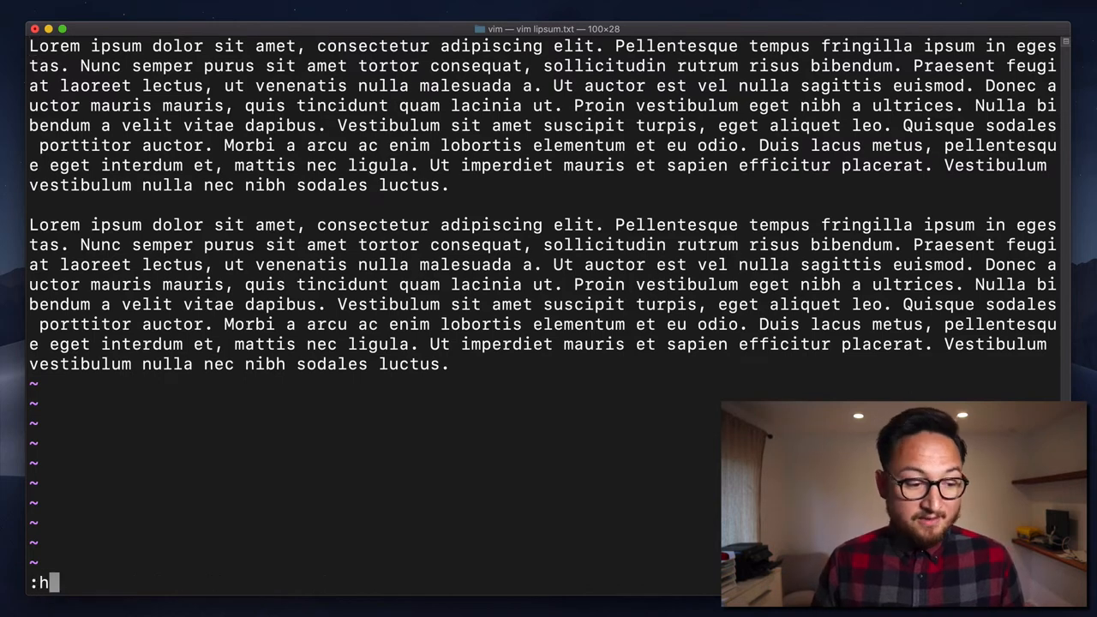
# Run :h s to show change.txt help for s in a split.
pyautogui.write('s')
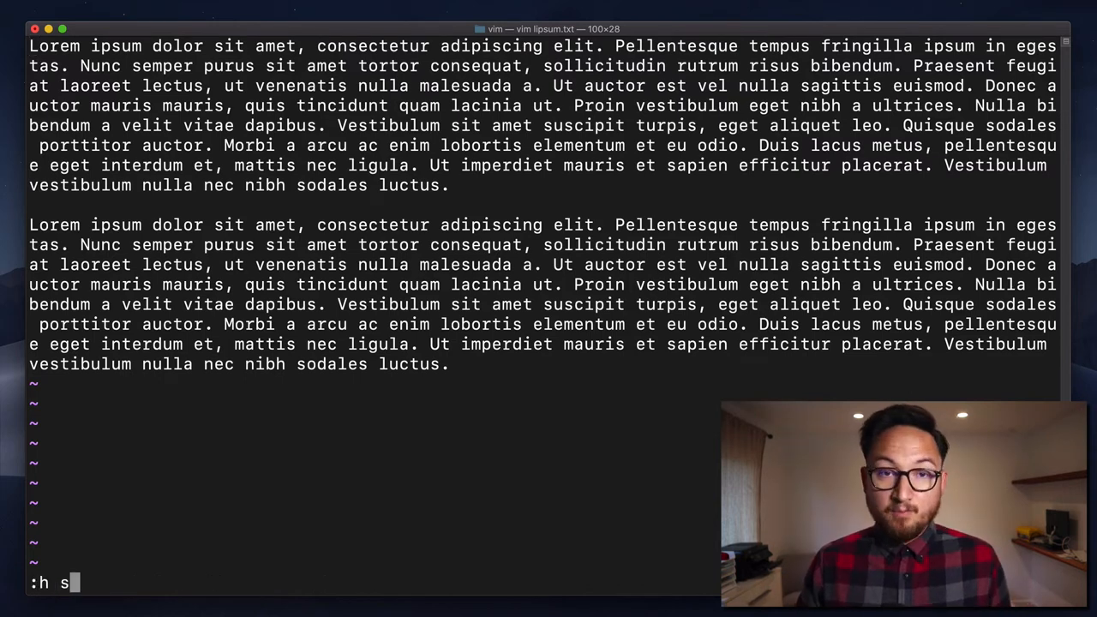
pyautogui.press('Return')
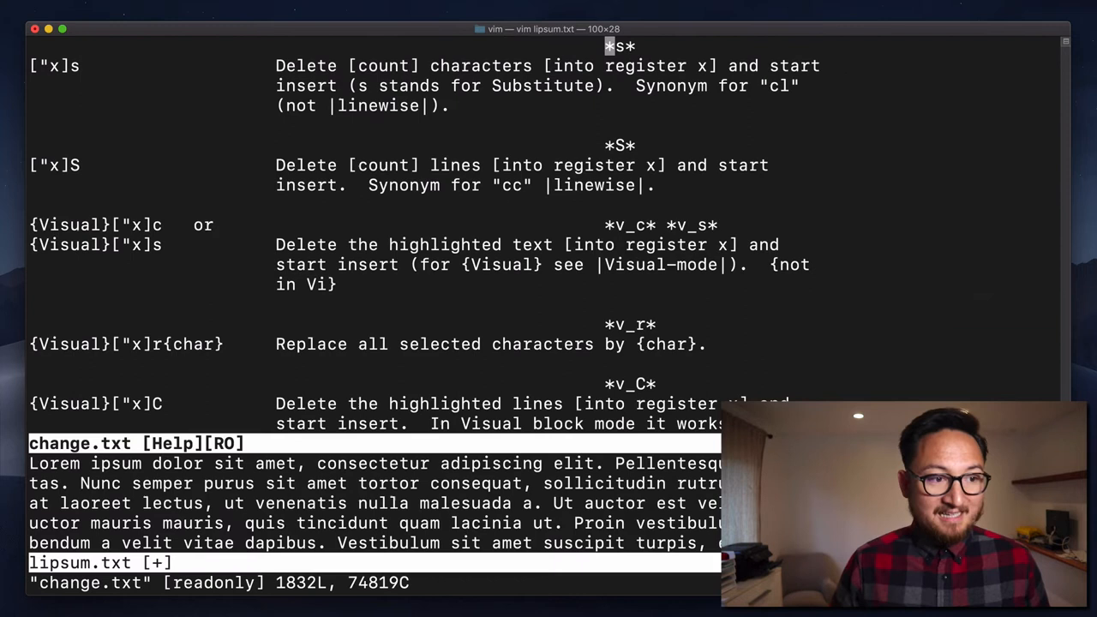
pyautogui.moveTo(388, 94)
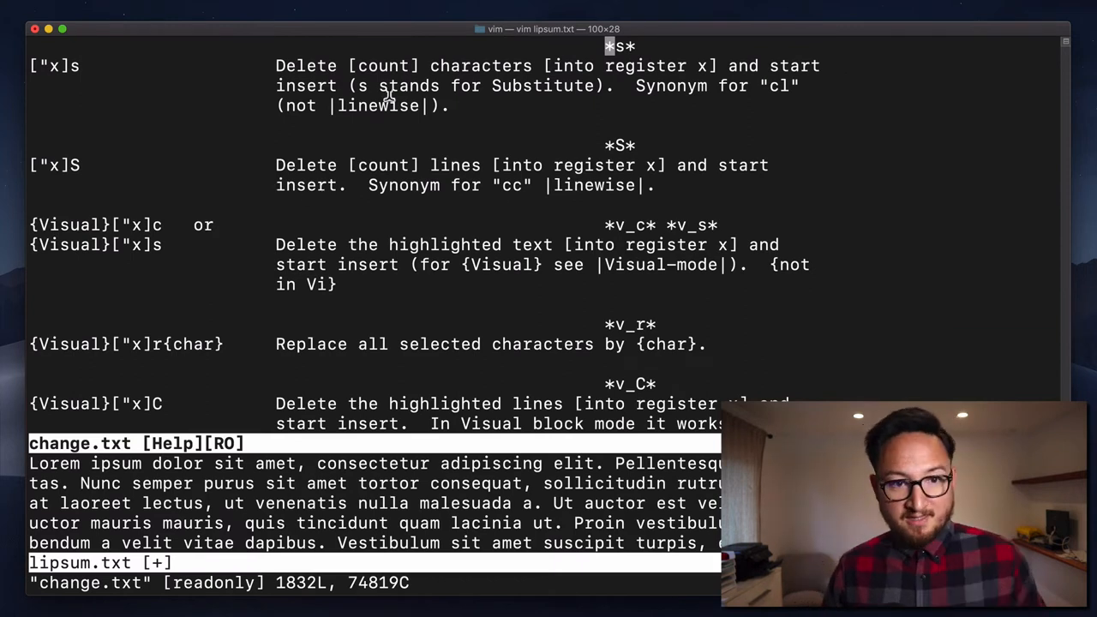
pyautogui.moveTo(502, 304)
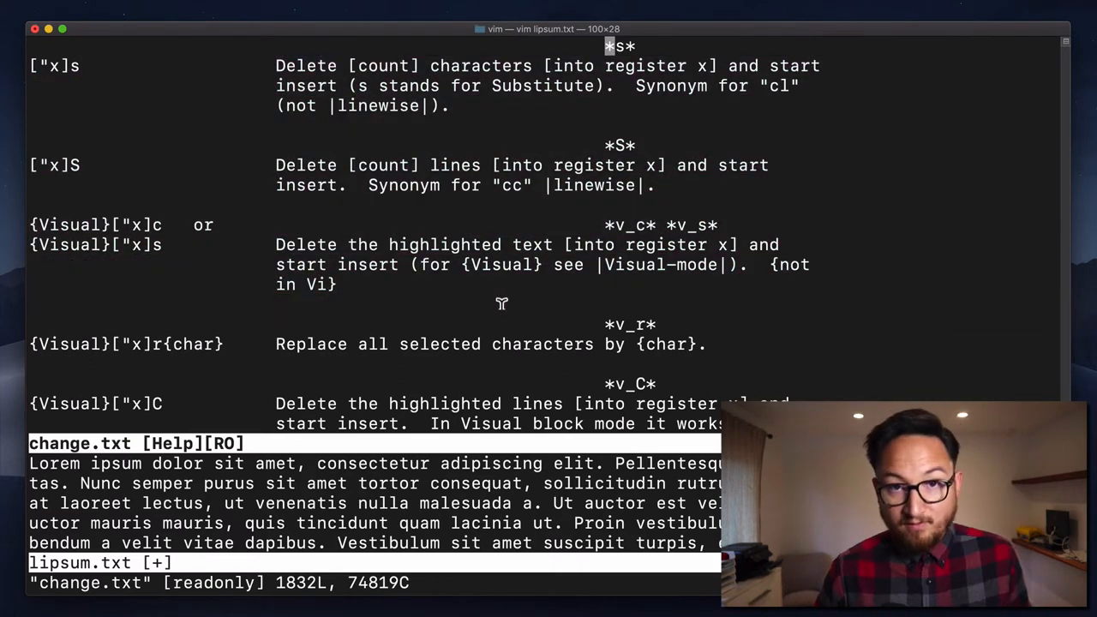